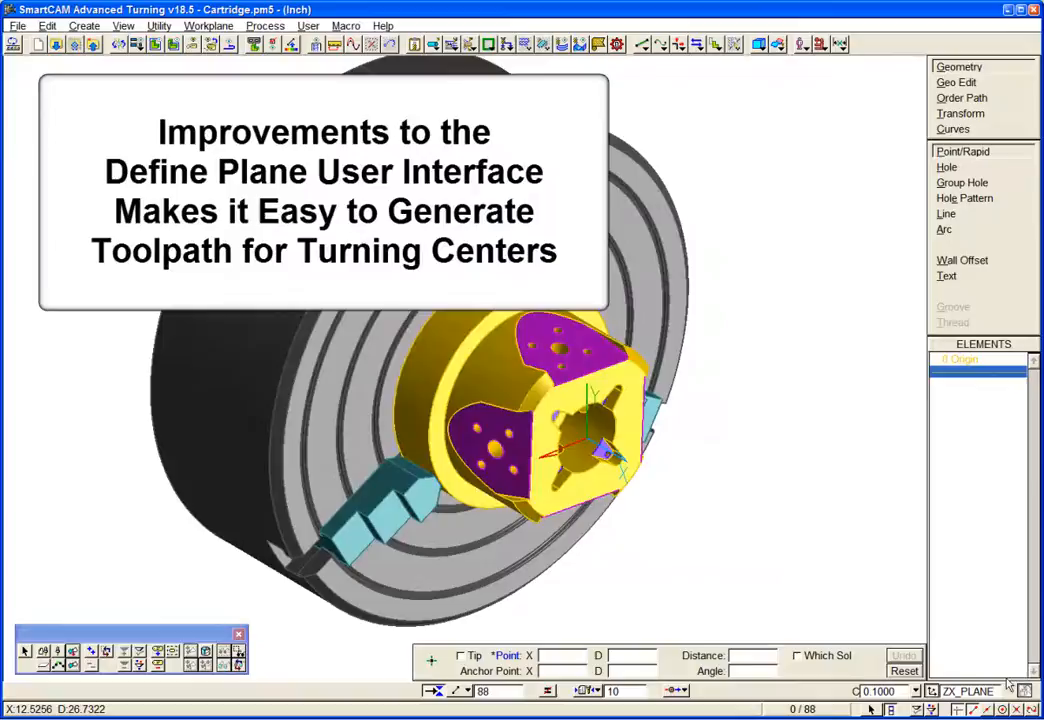
Step: Bring up the workplane actions menu offering Define Plane on the cartridge part
left_click(966, 692)
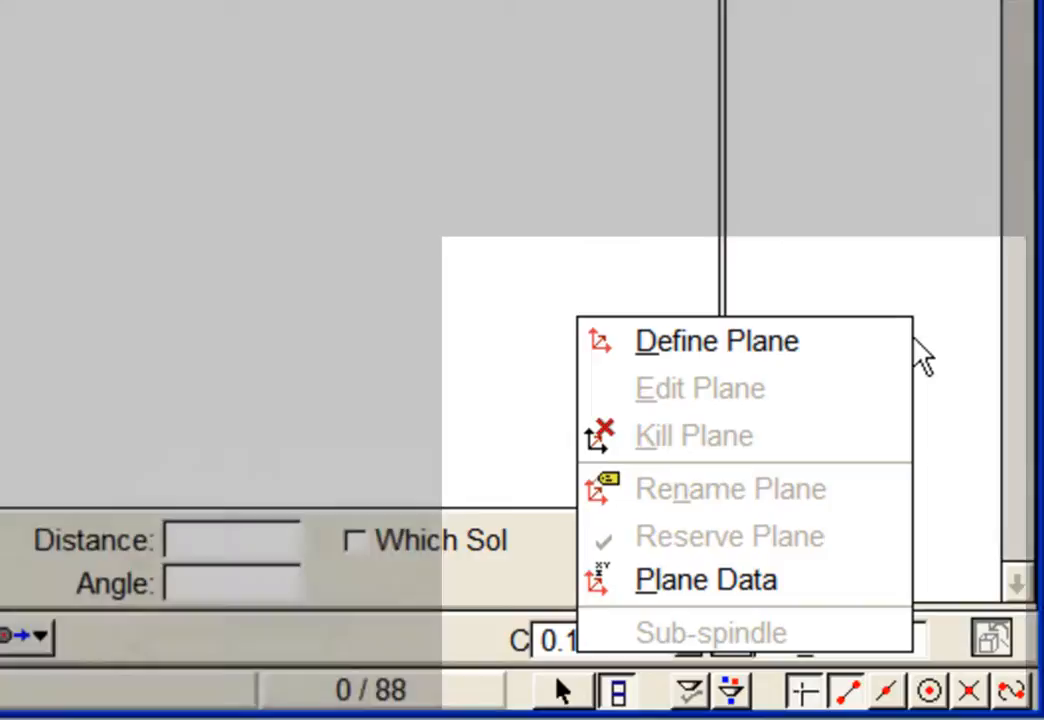
Step: Begin defining the new USER1 workplane with the 3 Points method
left_click(716, 340)
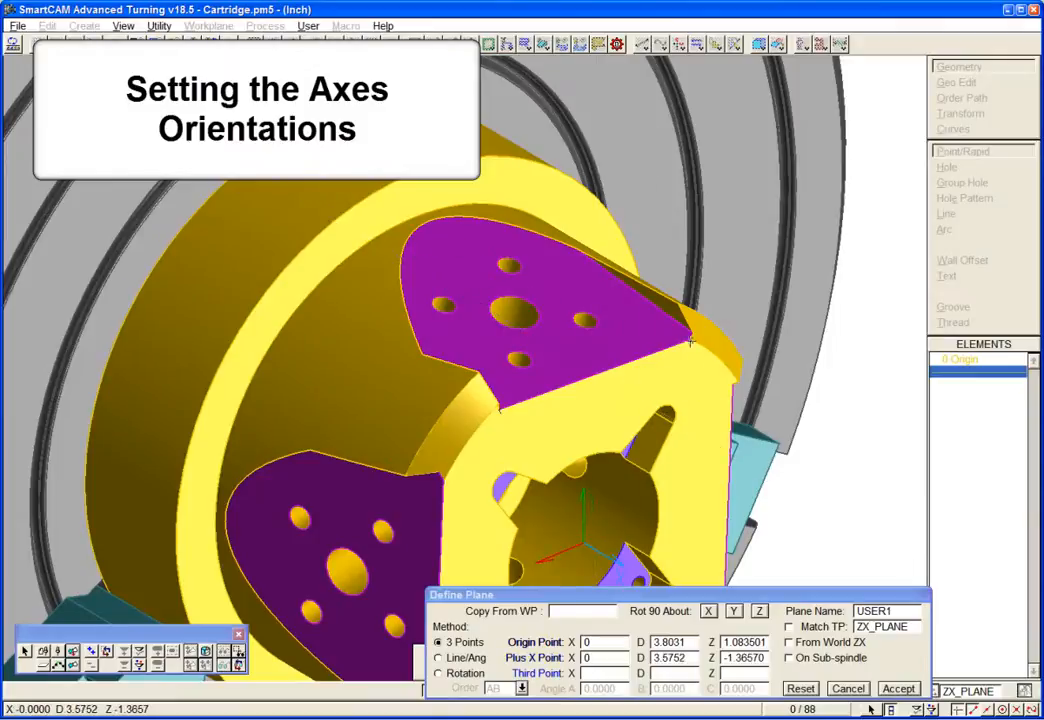
mouse_move(688, 340)
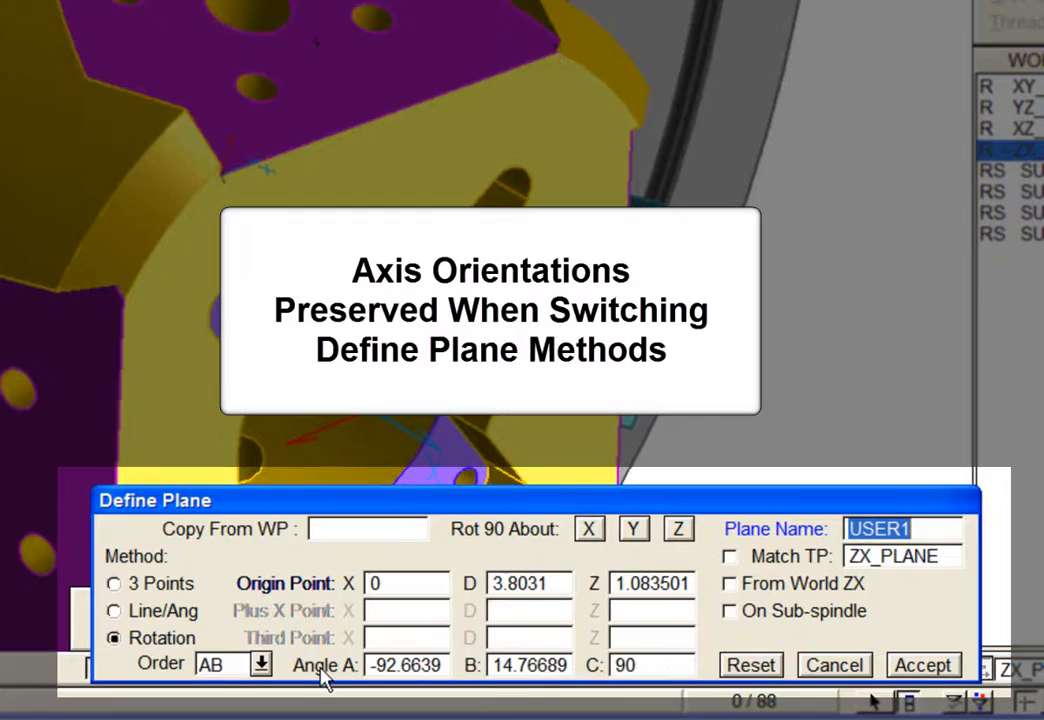
mouse_move(556, 676)
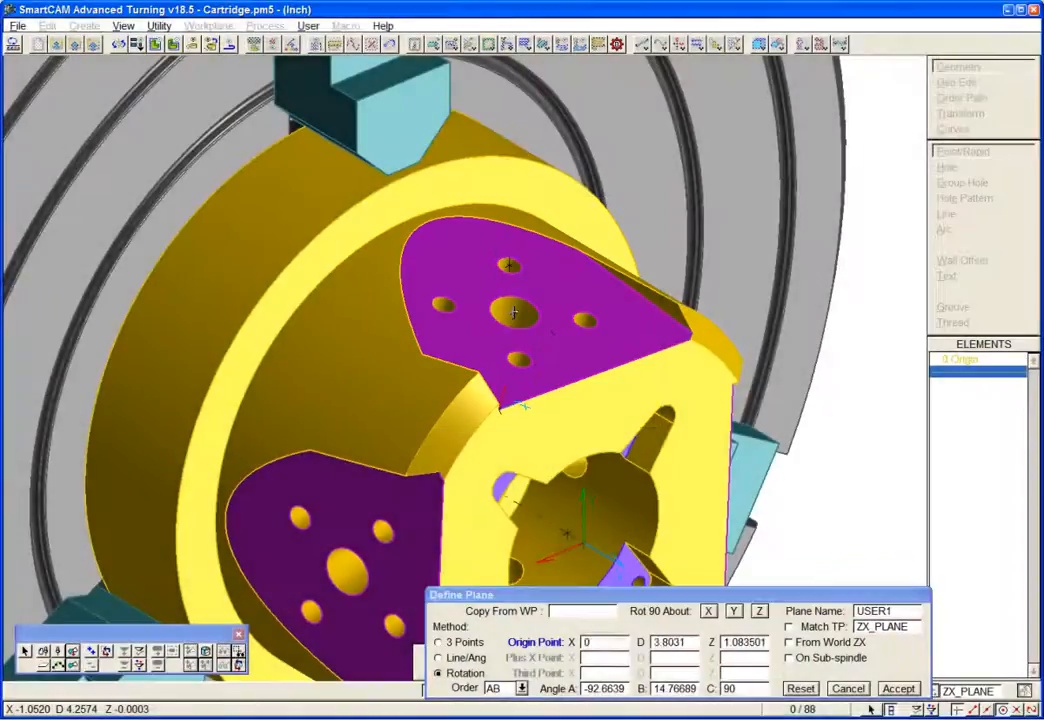
Step: Move the plane origin onto the purple face and rename the plane to 'face1'
left_click(516, 316)
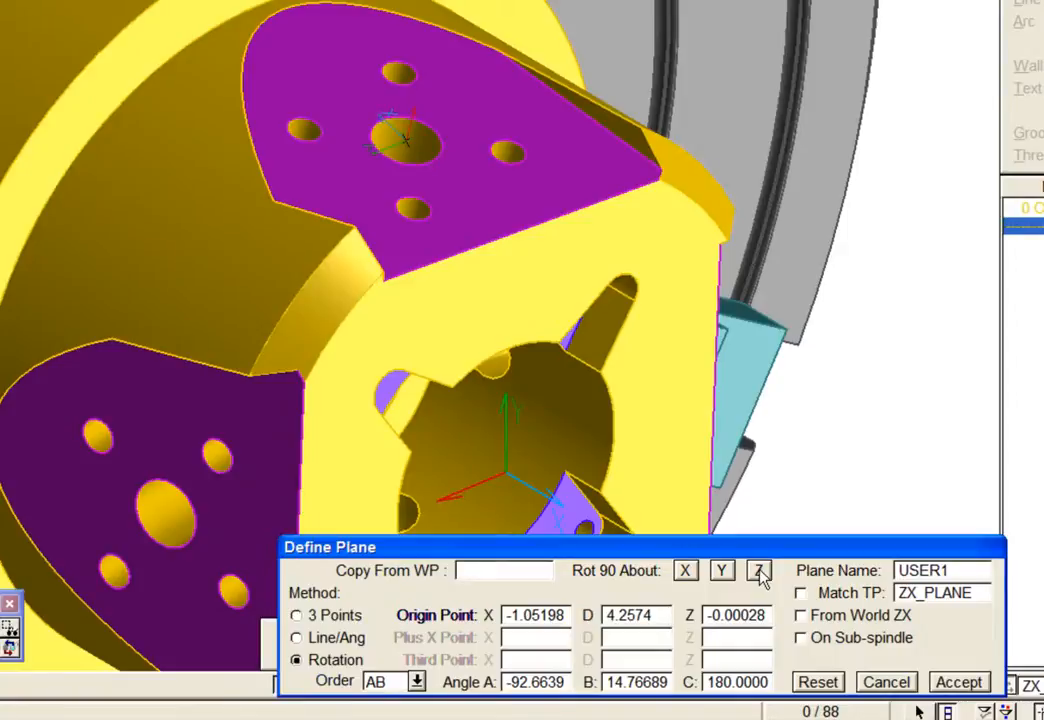
mouse_move(960, 570)
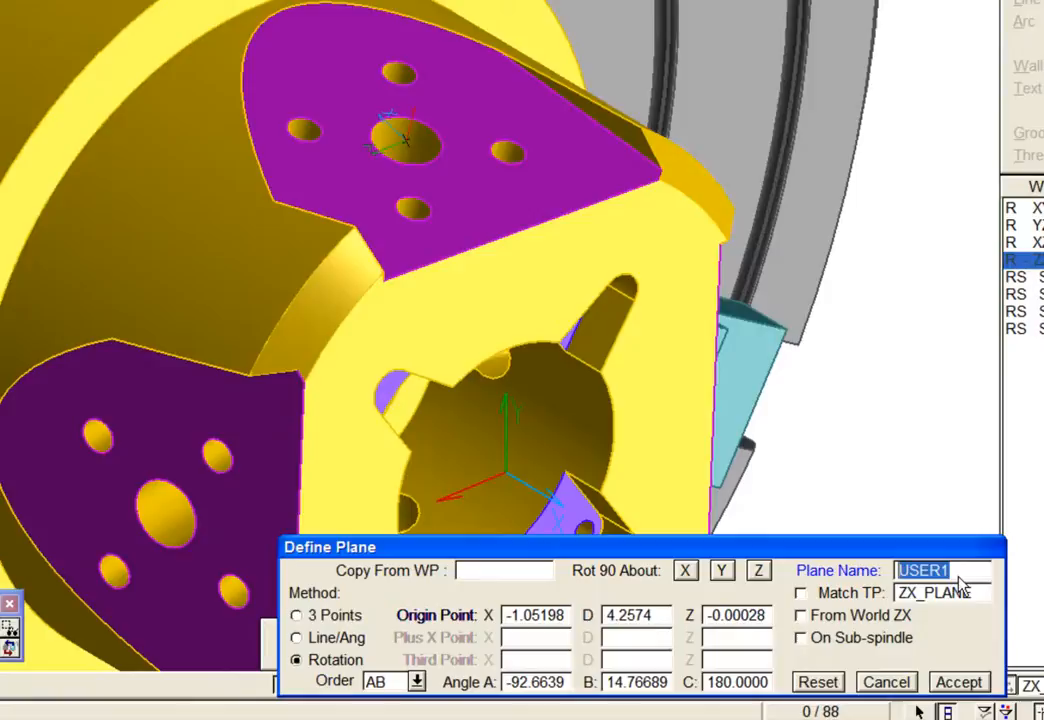
type("face1")
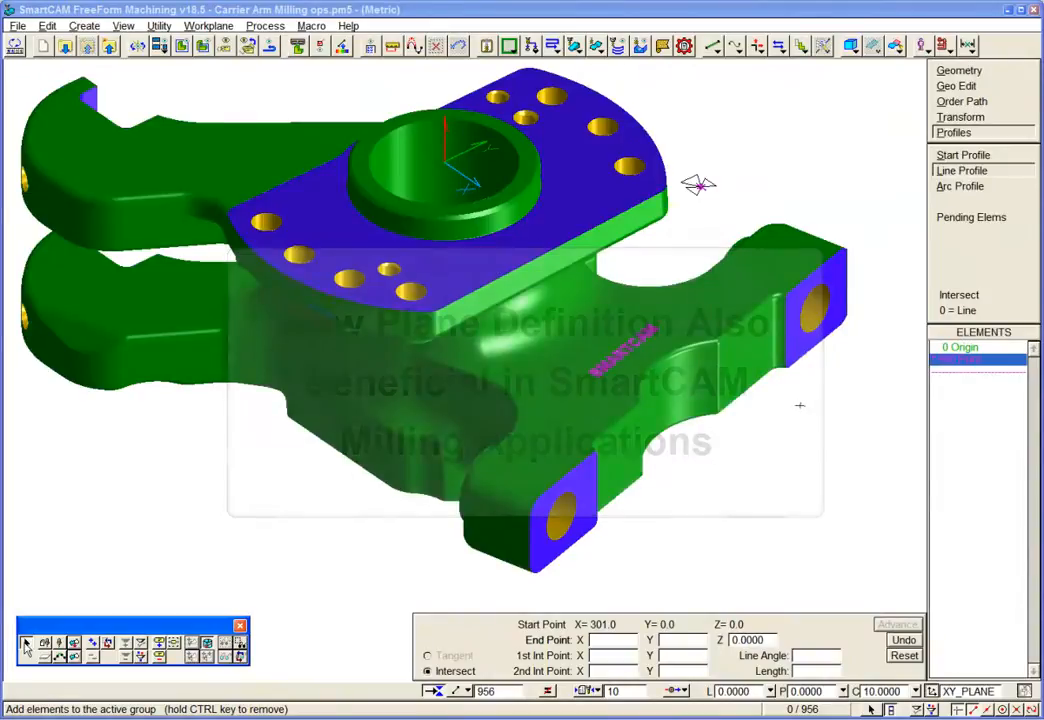
Step: Pick the arm's orange end face and bring up the workplane actions for a new plane
left_click(556, 510)
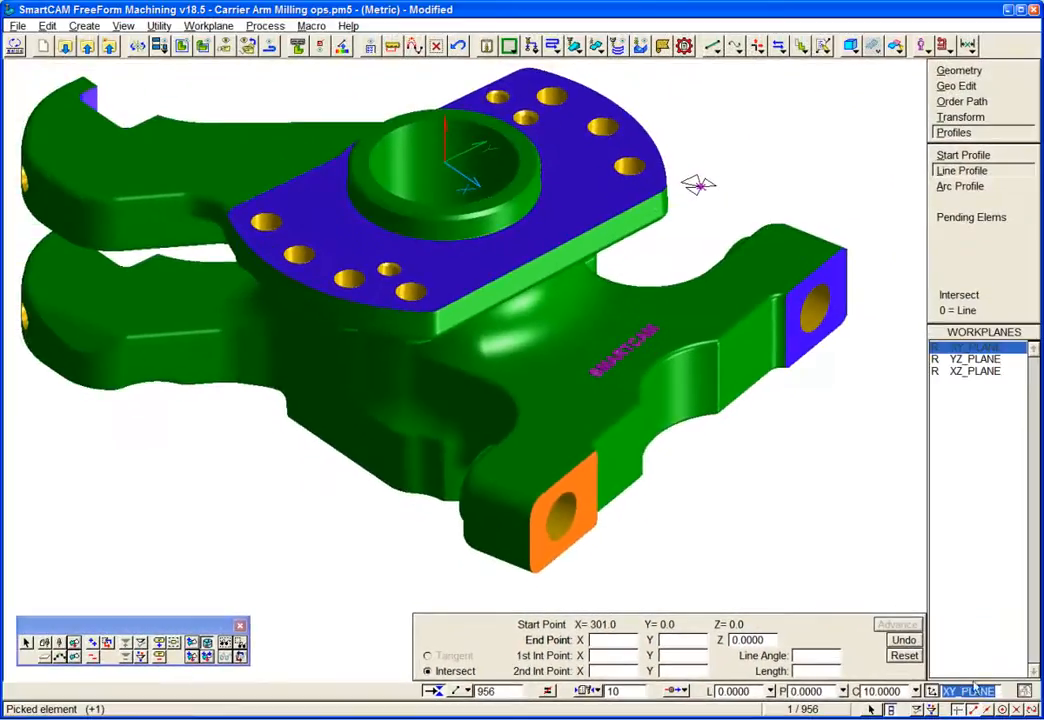
right_click(980, 348)
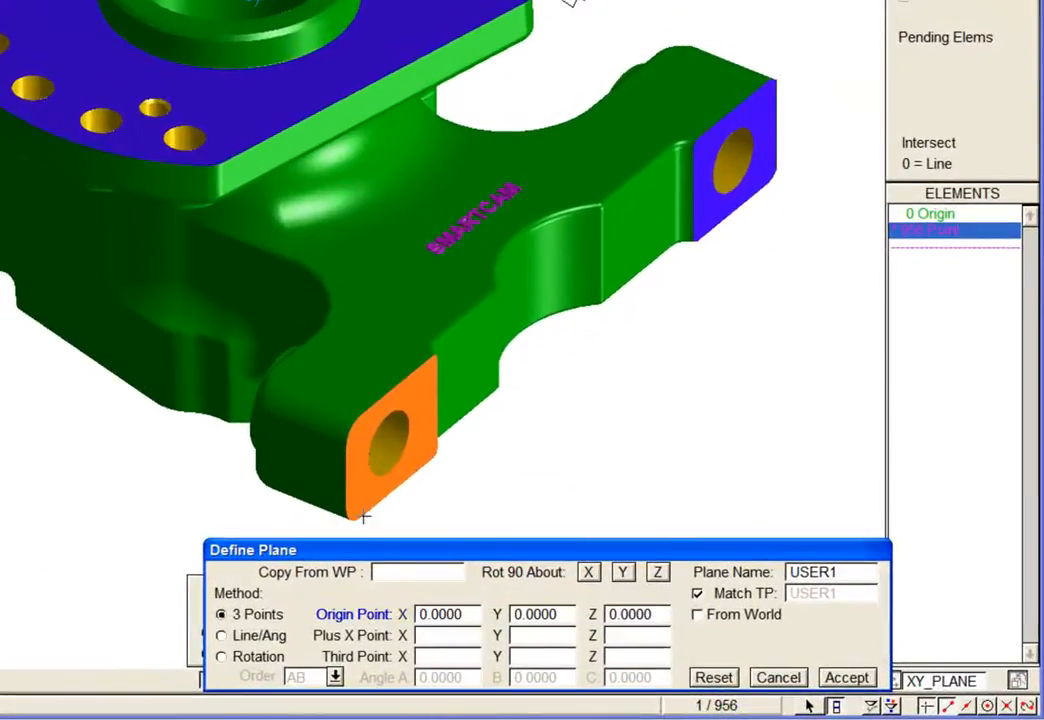
Step: Set origin and Plus X on the orange face, switch to Rotation (A -90, B 75, C -180), and select the name to rename it
left_click(364, 512)
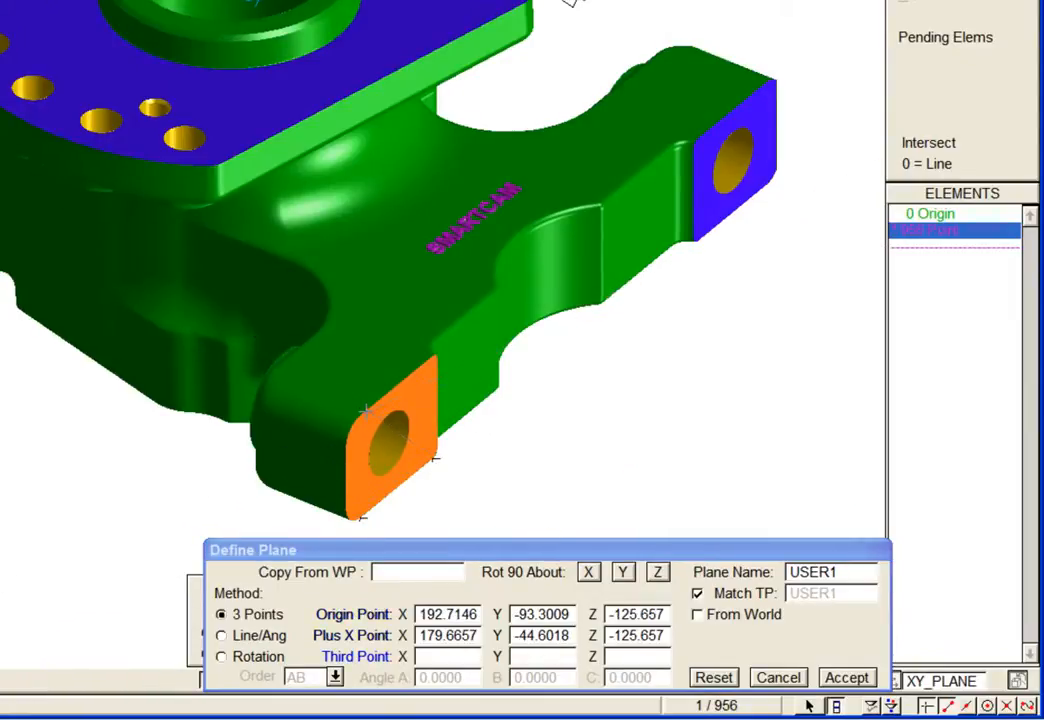
left_click(362, 516)
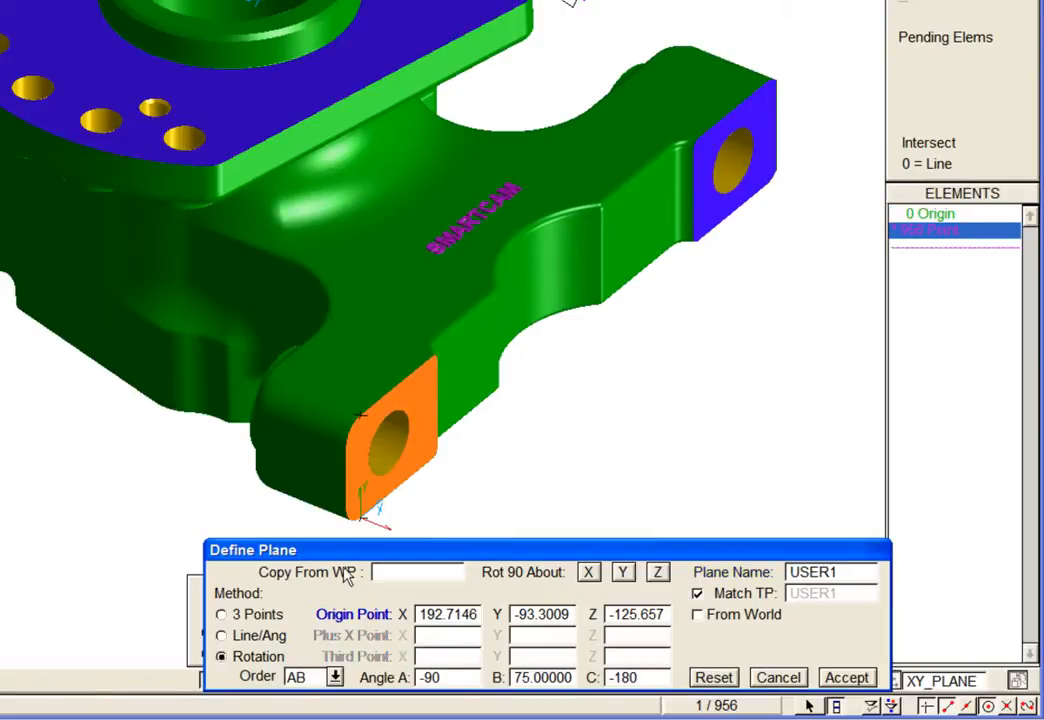
left_click(390, 450)
type("face1")
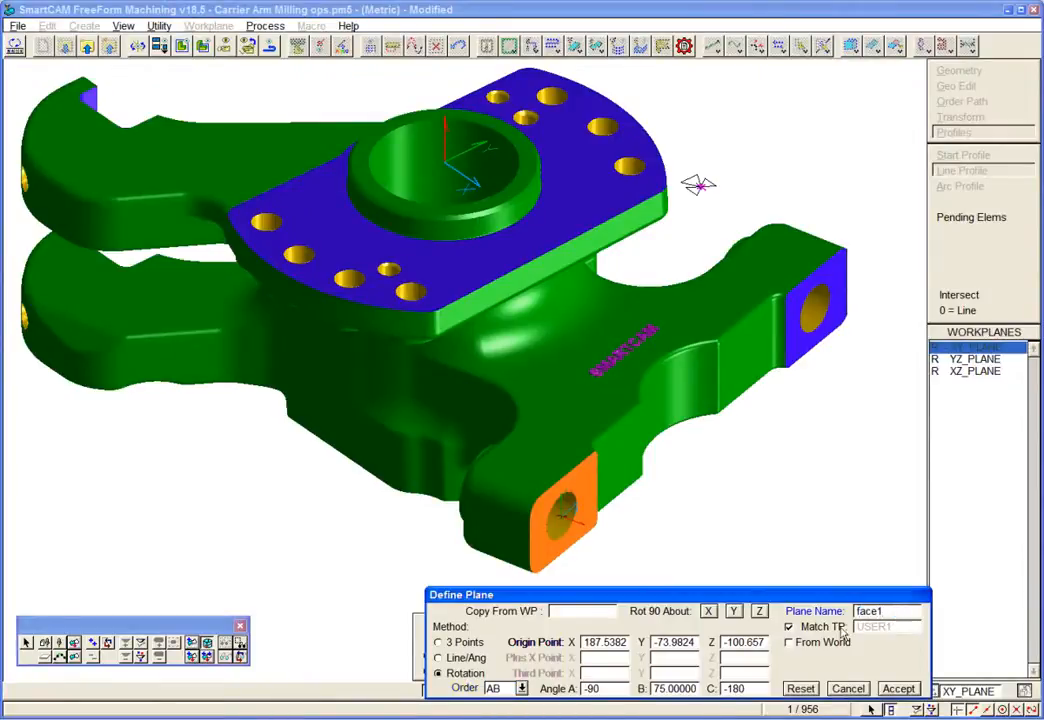
triple_click(888, 612)
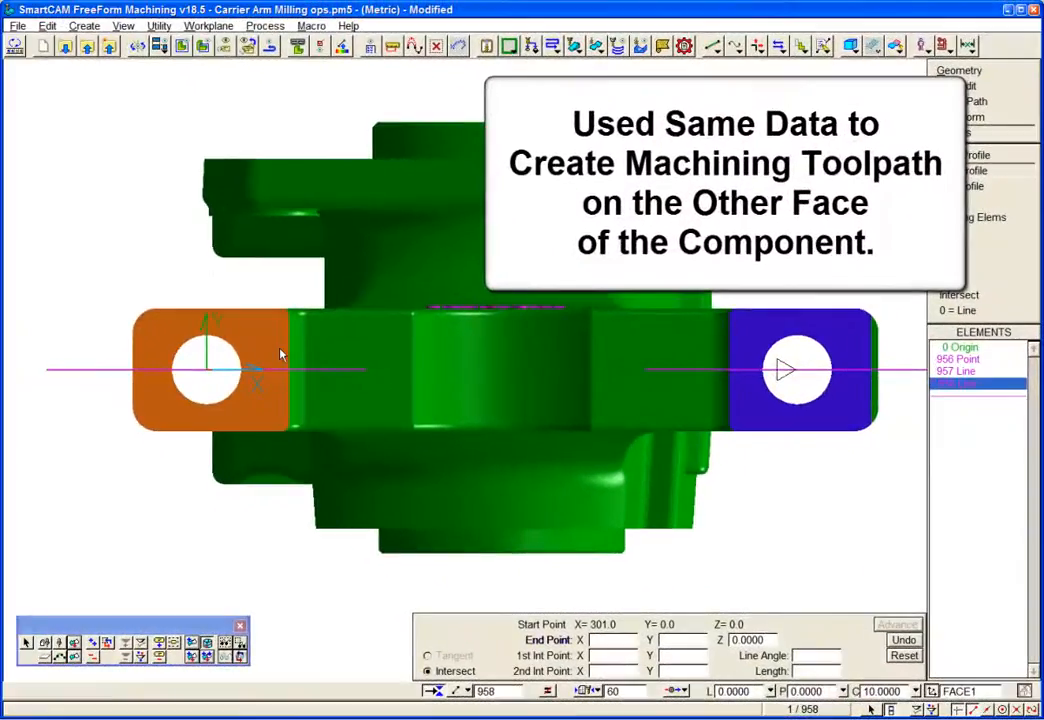
mouse_move(308, 364)
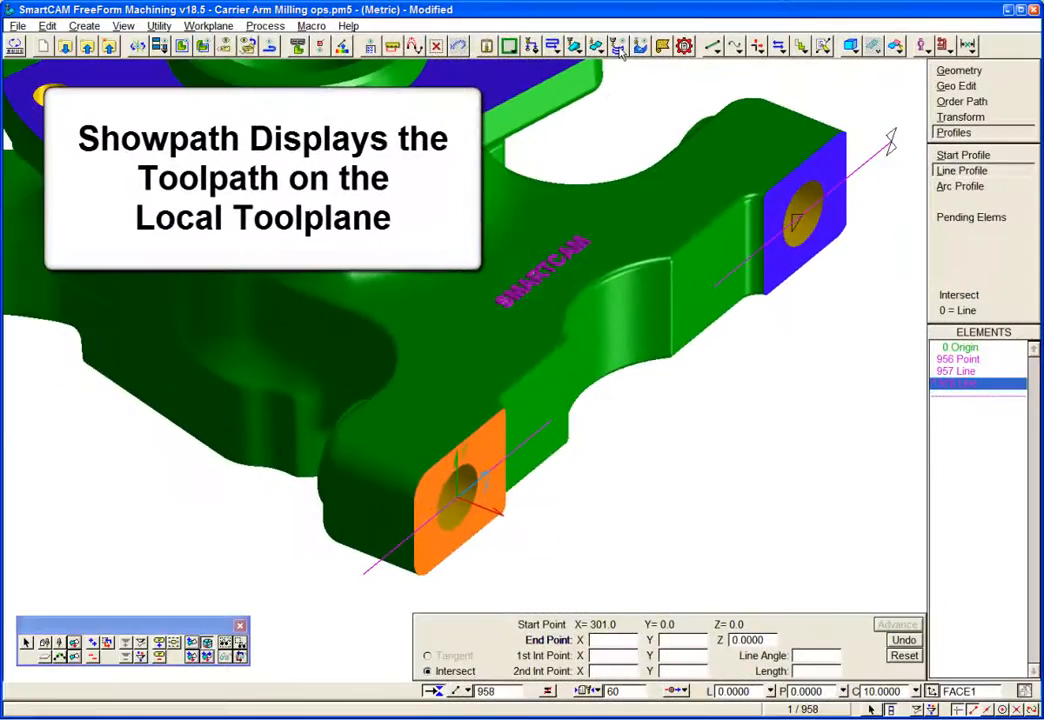
Step: Run Showpath to display the toolpath through the end-face holes on the FACE1 toolplane
left_click(616, 46)
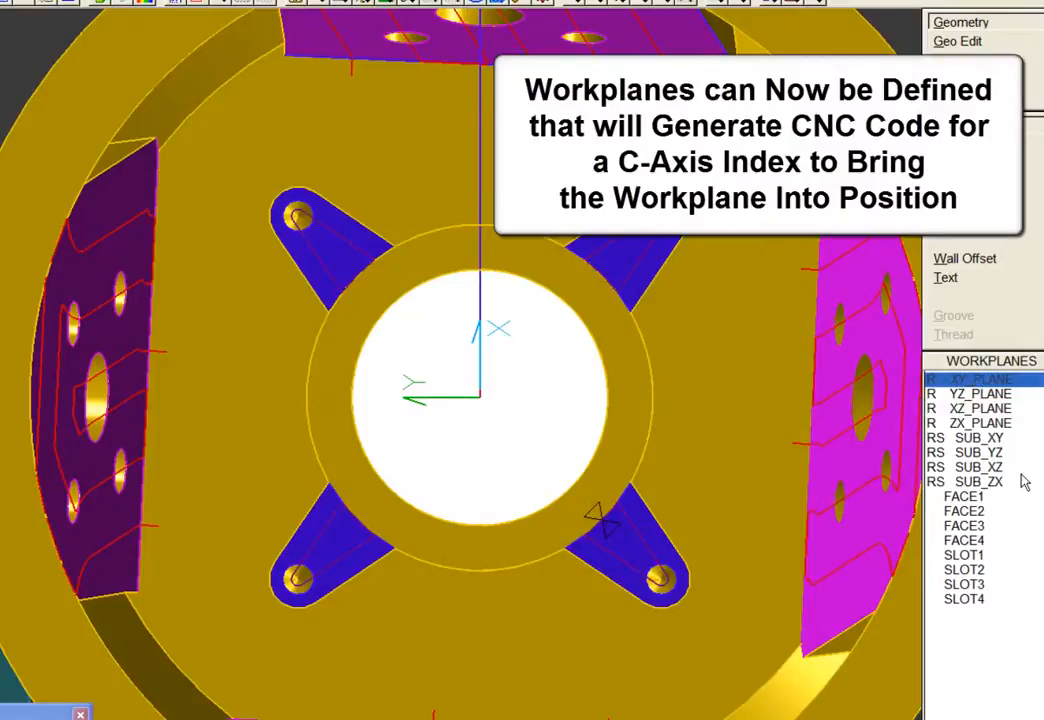
mouse_move(972, 480)
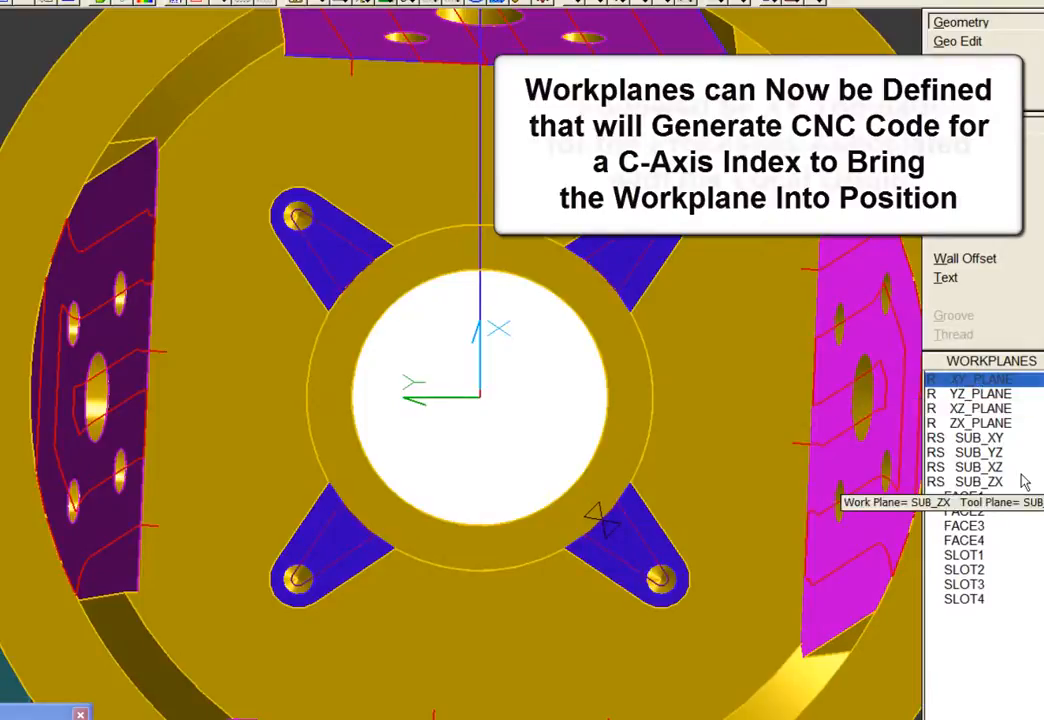
Step: Make SLOT2 and then SLOT3 the current workplane from the Workplanes list
left_click(964, 556)
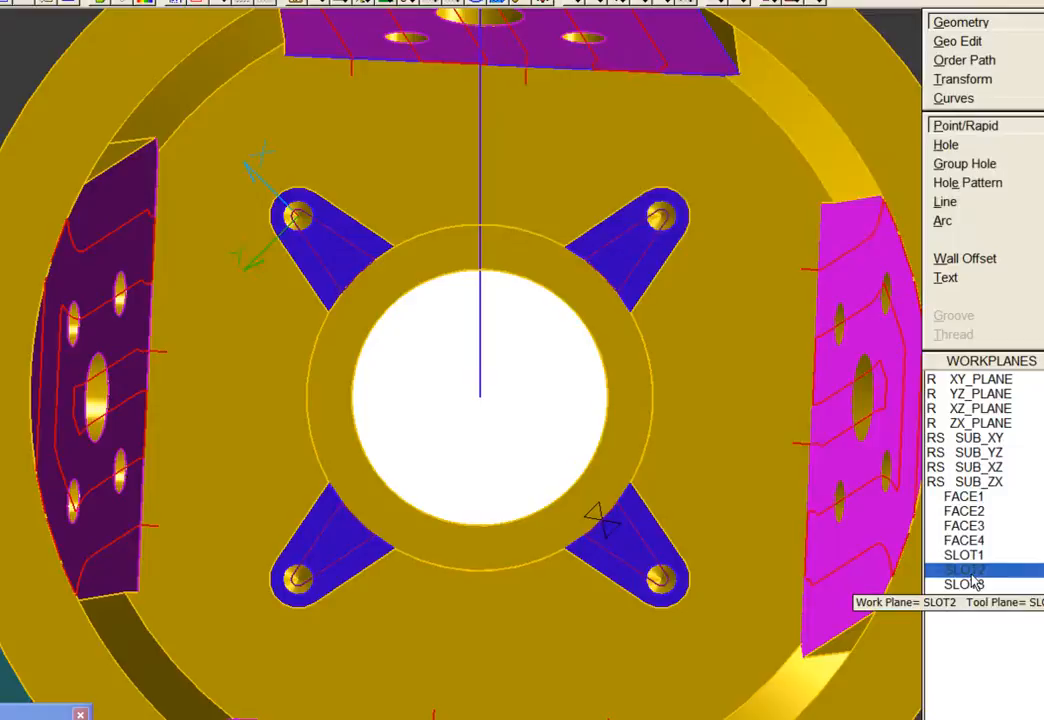
left_click(964, 584)
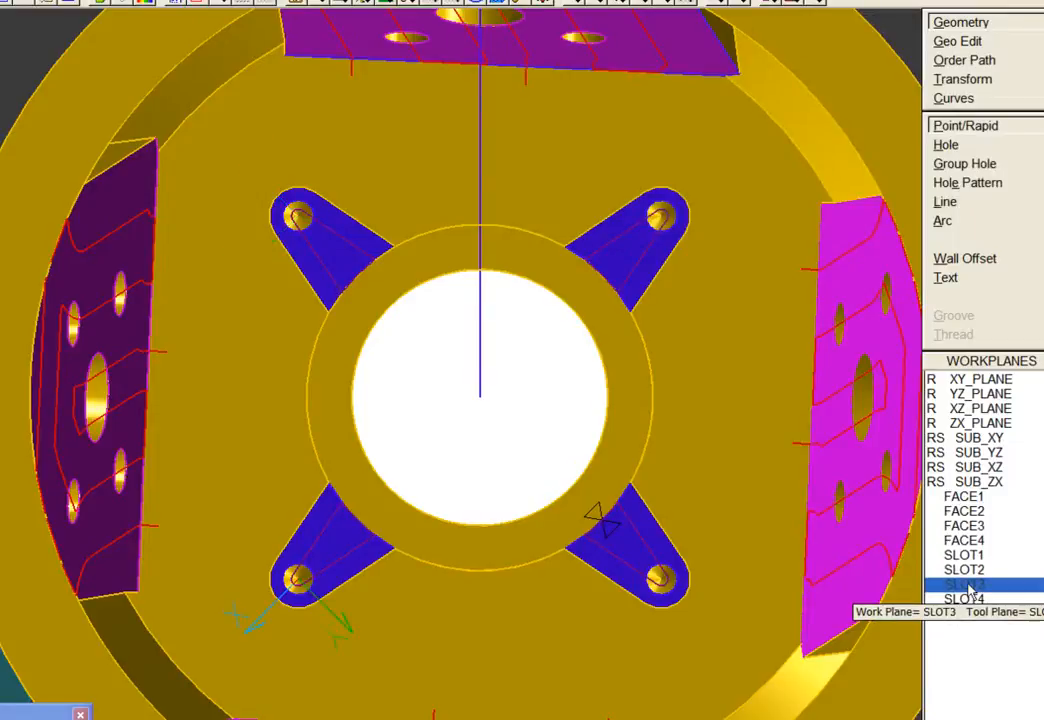